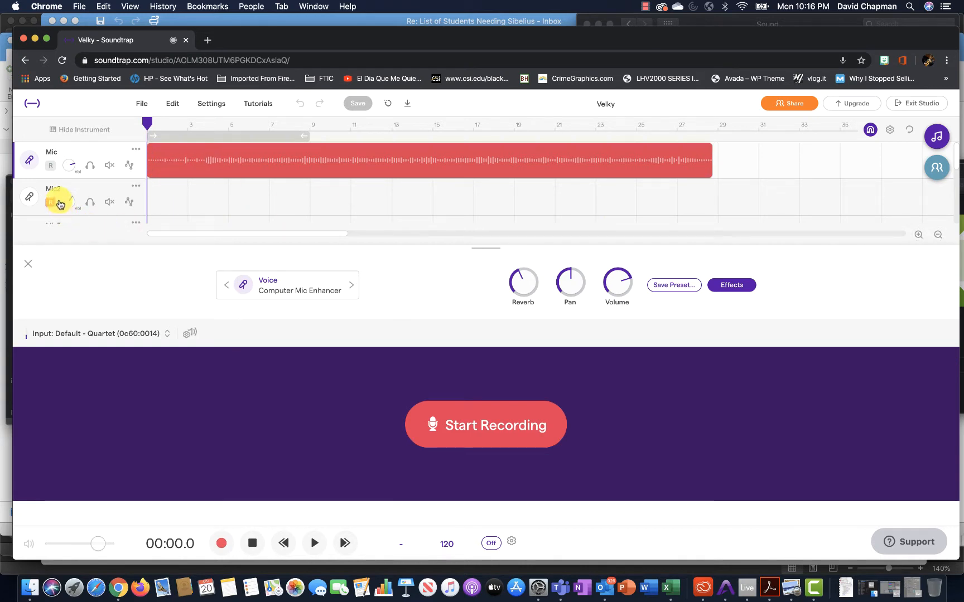
Step: Record-arm the Mic2 track so it is ready to capture a vocal take
{"action": "left_click", "coordinate": [50, 203]}
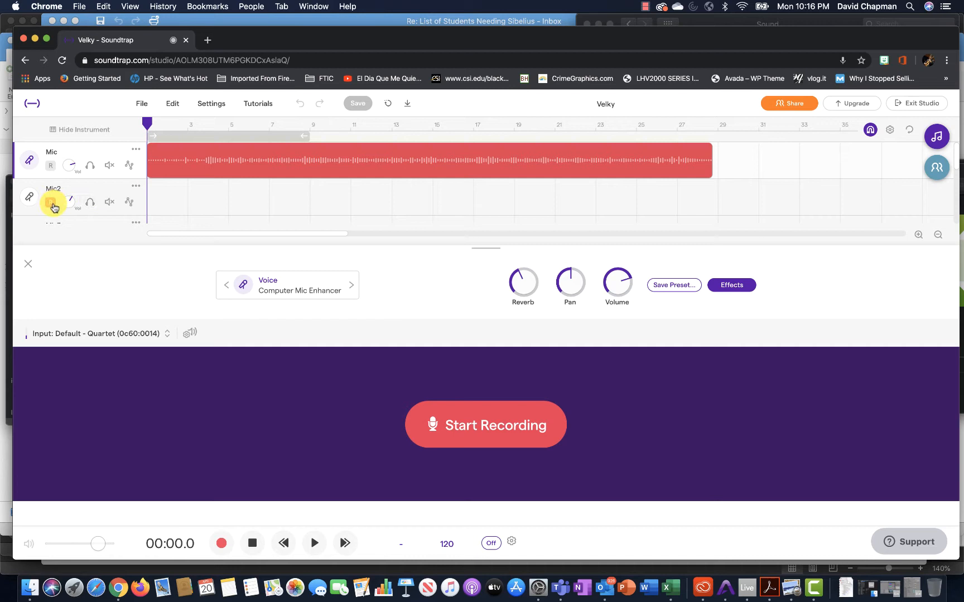
{"action": "left_click", "coordinate": [50, 202]}
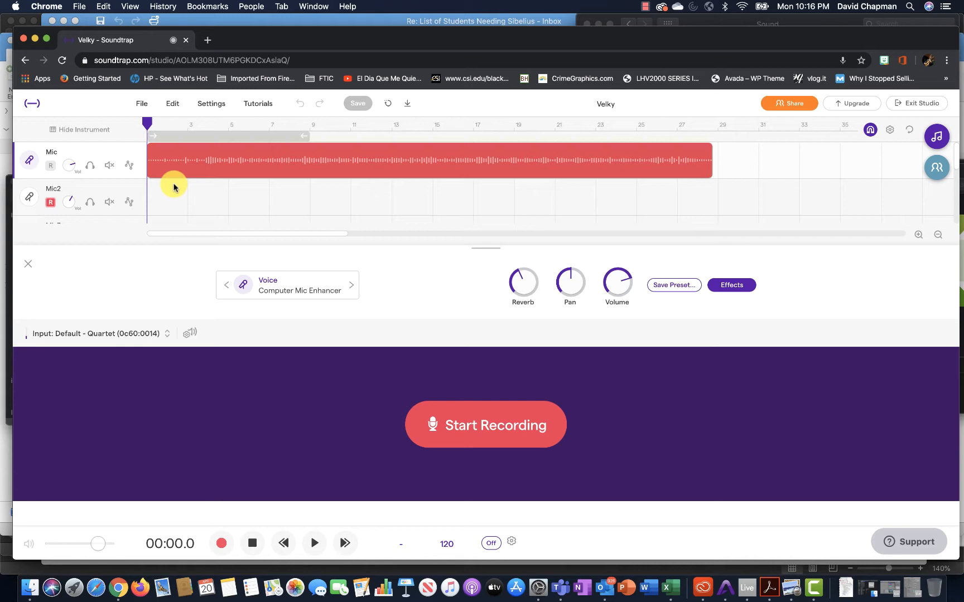
{"action": "mouse_move", "coordinate": [295, 309]}
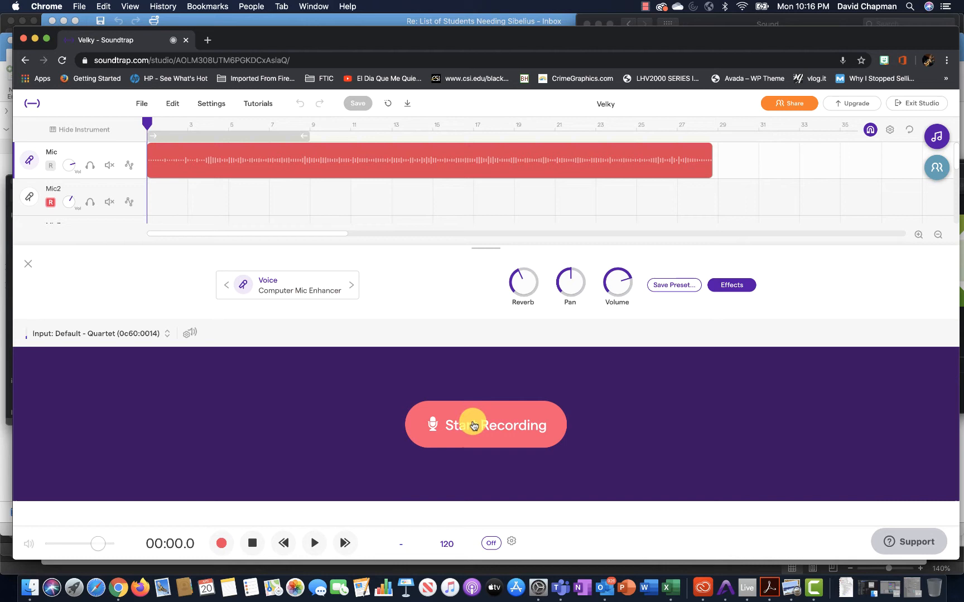
Step: Record a roughly 56-second vocal take on Mic2 over the accompaniment, then stop
{"action": "left_click", "coordinate": [486, 425]}
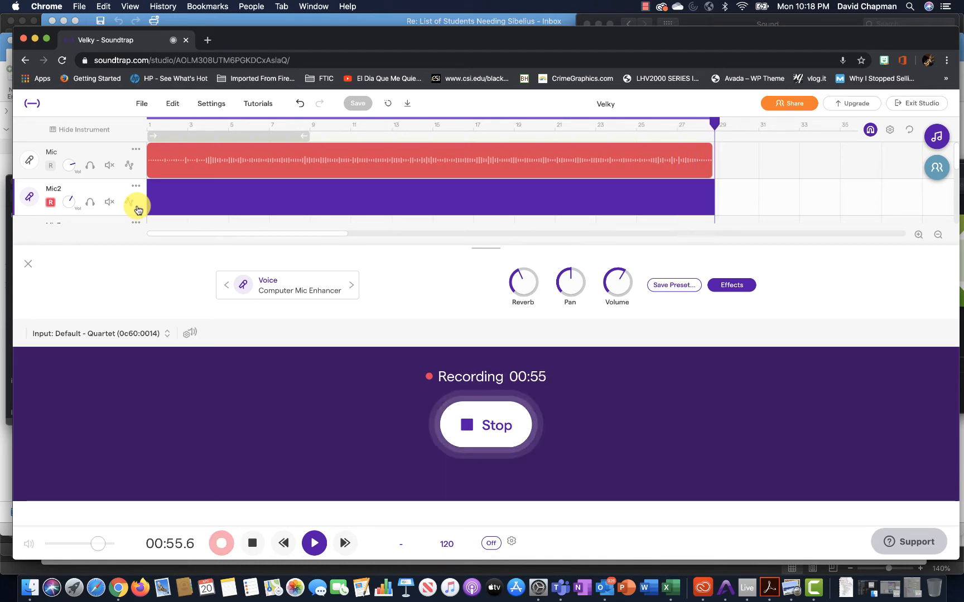
{"action": "left_click", "coordinate": [485, 425]}
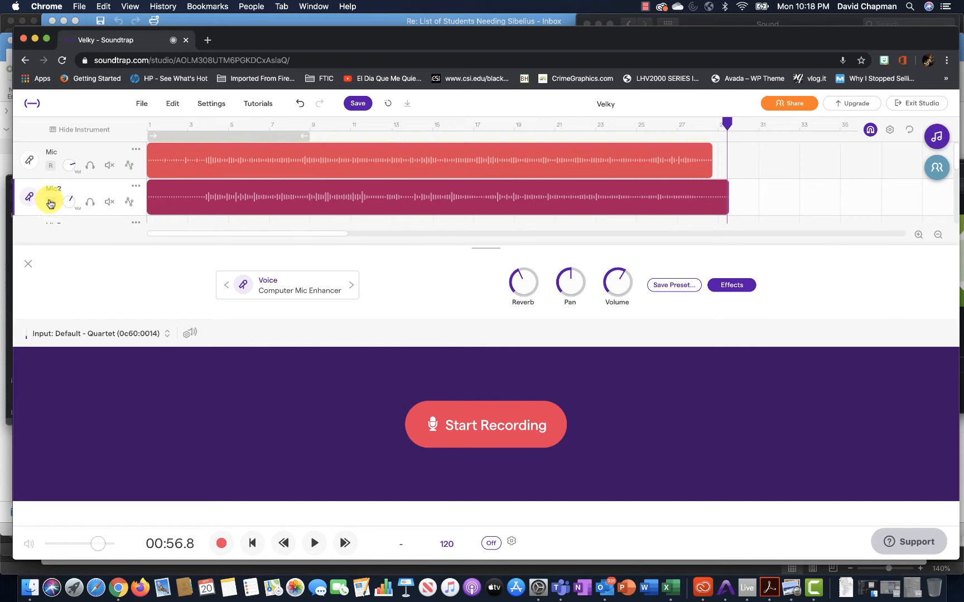
Step: Begin renaming the Mic2 vocal track to its new attempt title
{"action": "left_click", "coordinate": [357, 102]}
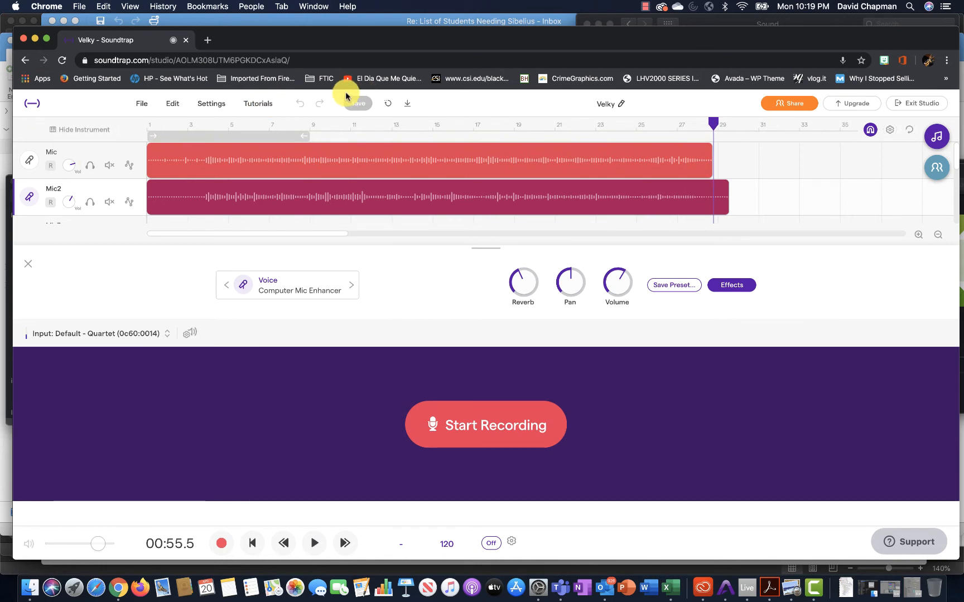
{"action": "mouse_move", "coordinate": [359, 107]}
{"action": "type", "text": "David's Attempt"}
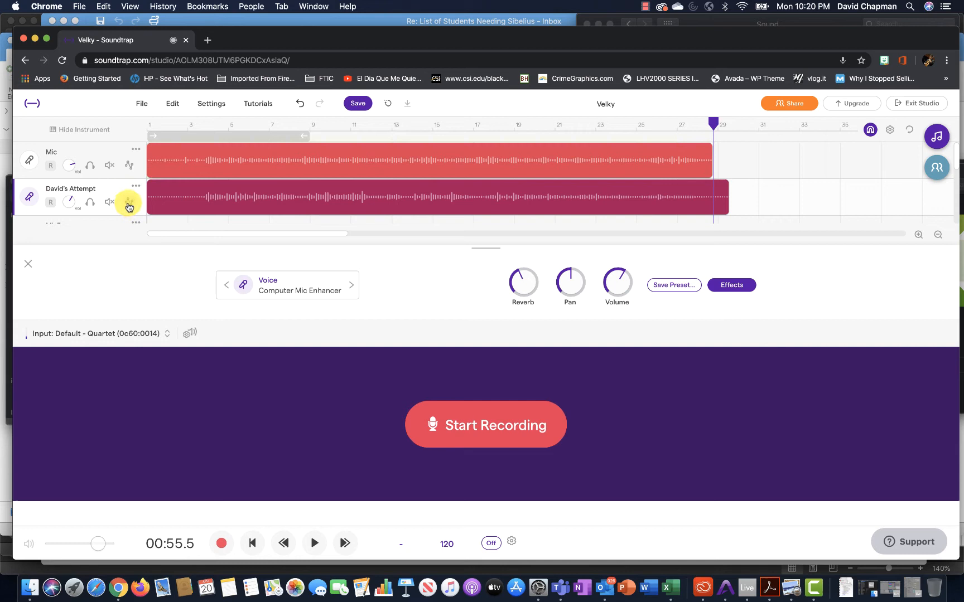
Step: Export the 'David's Attempt' track as an audio file via its options menu
{"action": "left_click", "coordinate": [136, 202]}
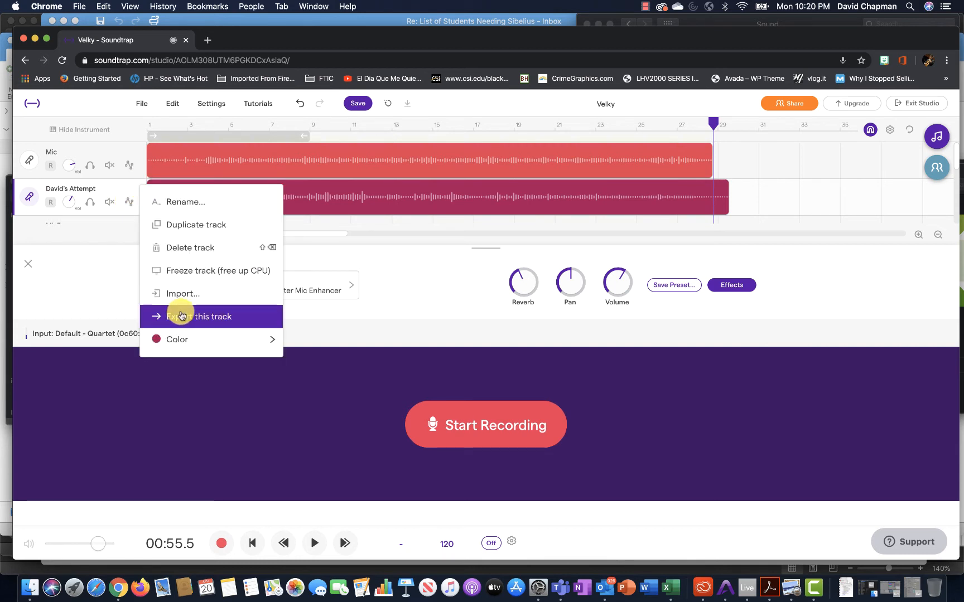
{"action": "mouse_move", "coordinate": [123, 162]}
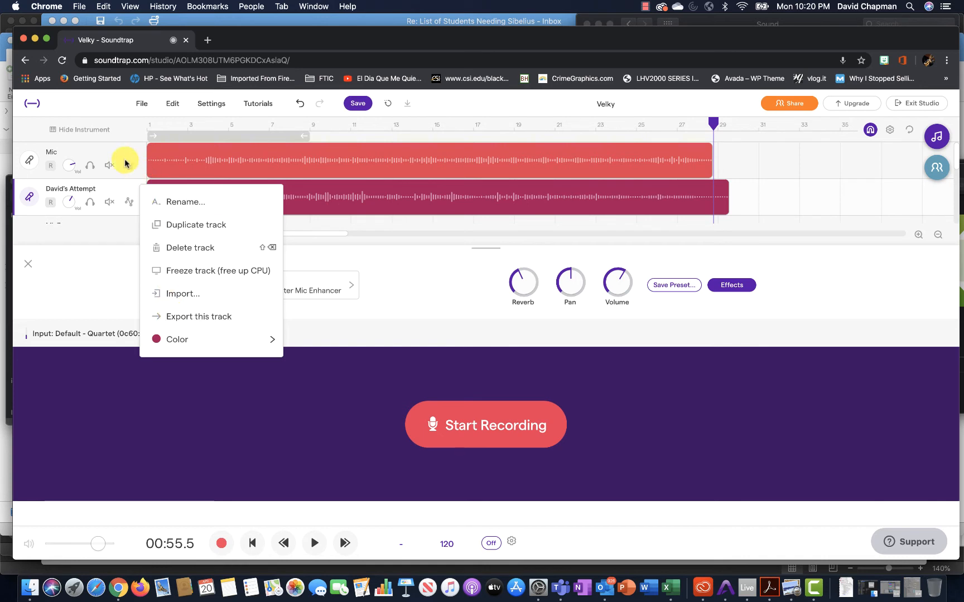
{"action": "mouse_move", "coordinate": [199, 316]}
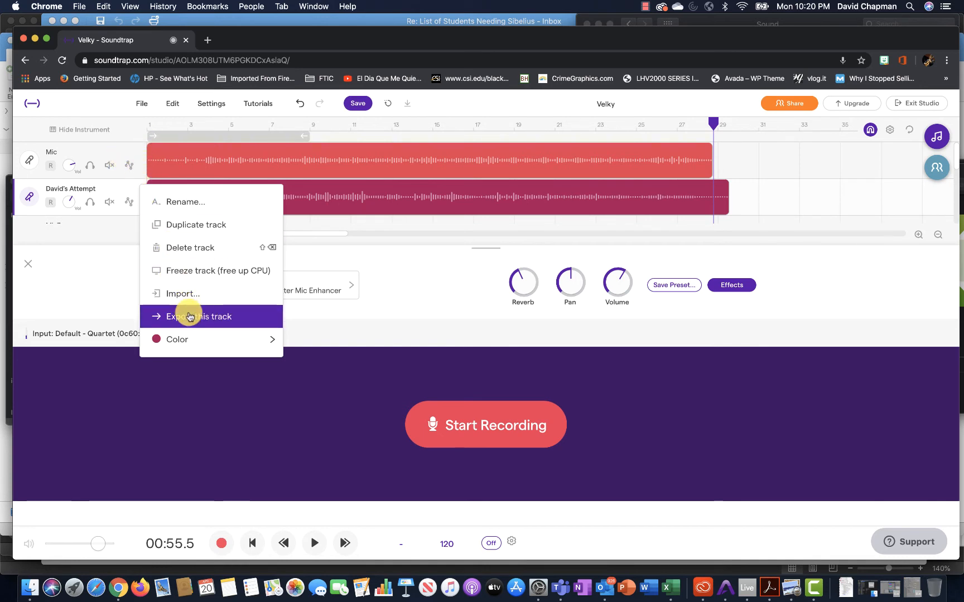
{"action": "left_click", "coordinate": [197, 316]}
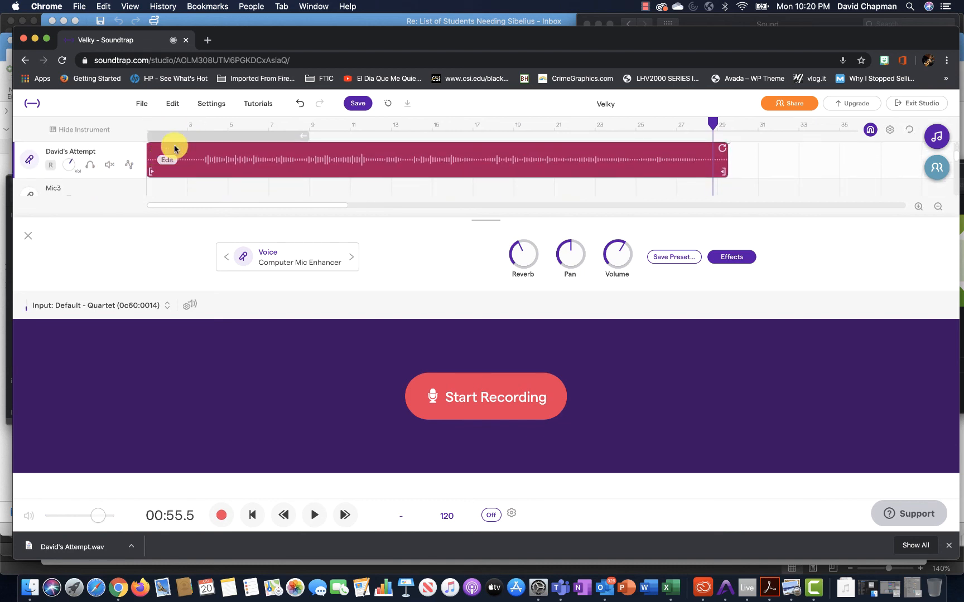
{"action": "mouse_move", "coordinate": [254, 152]}
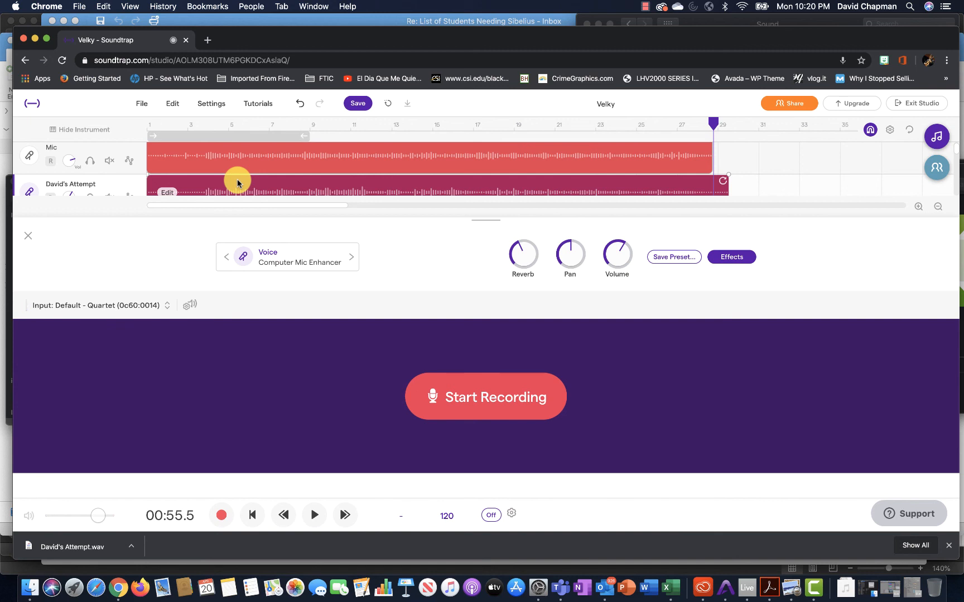
{"action": "mouse_move", "coordinate": [455, 178]}
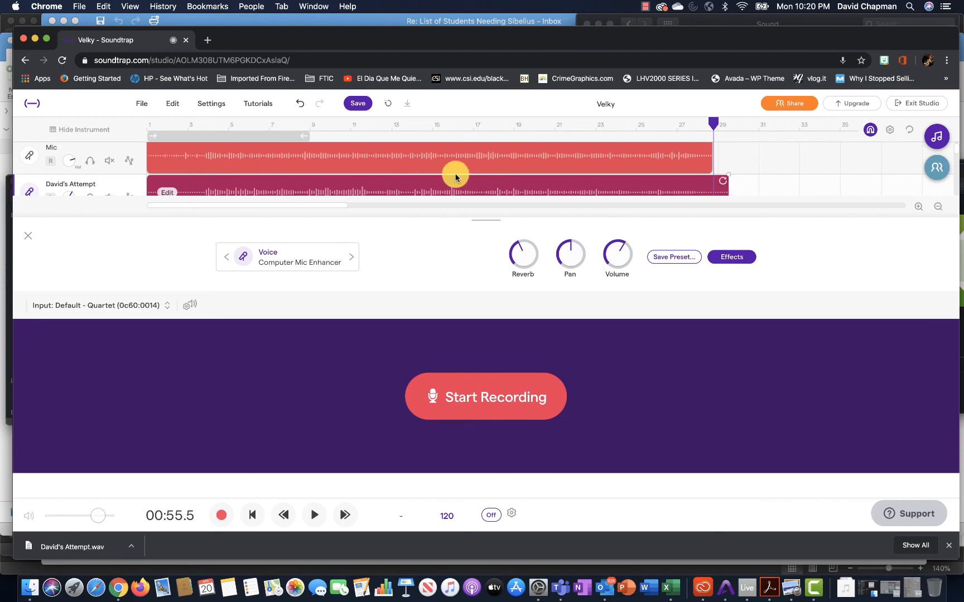